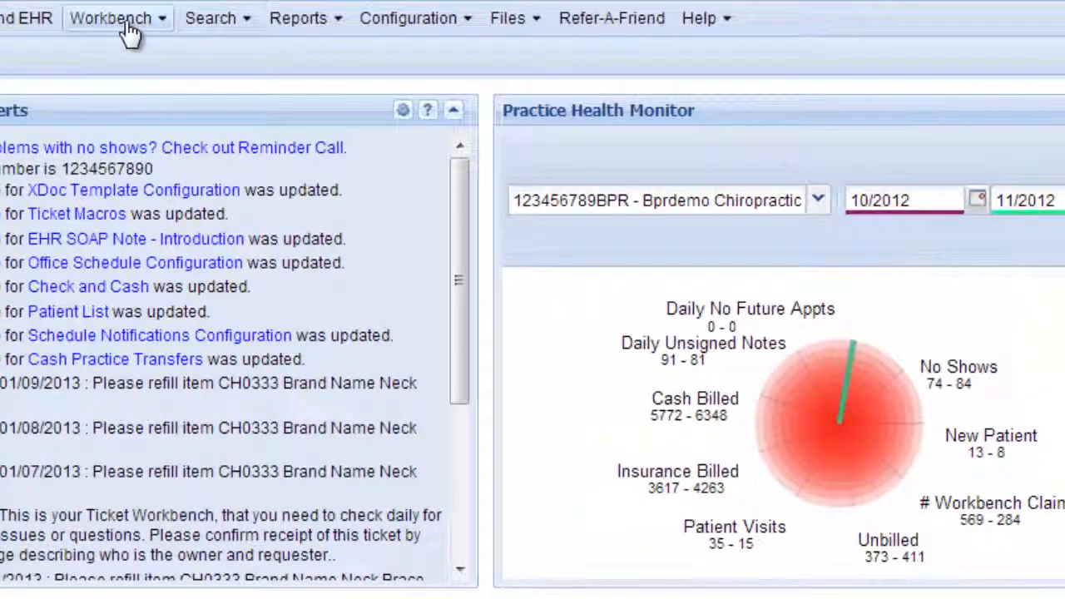
- Open the Tickets workbench from the Workbench menu
click(110, 17)
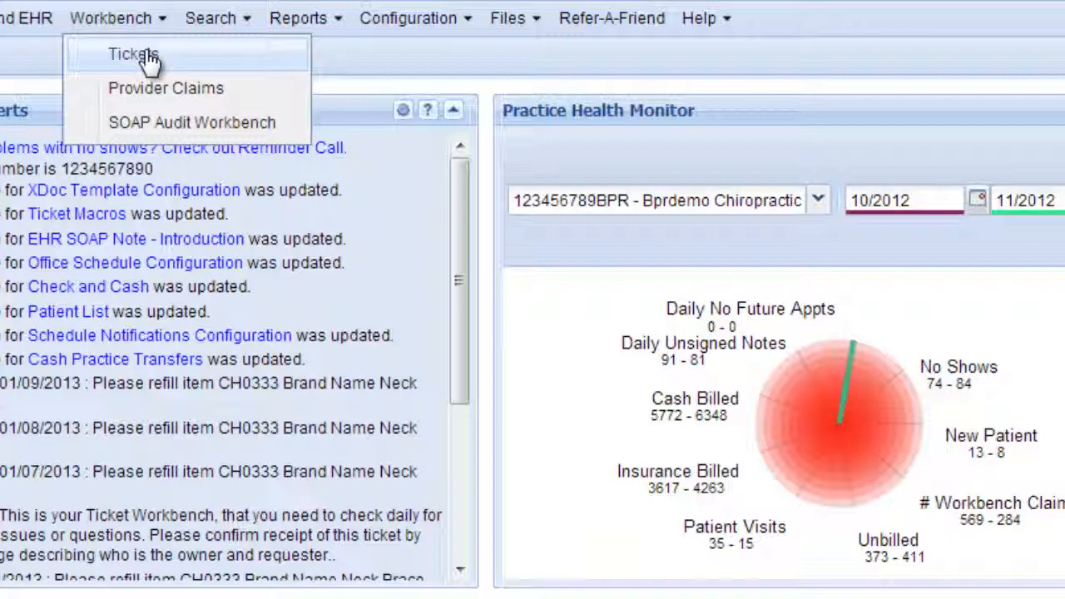
click(133, 53)
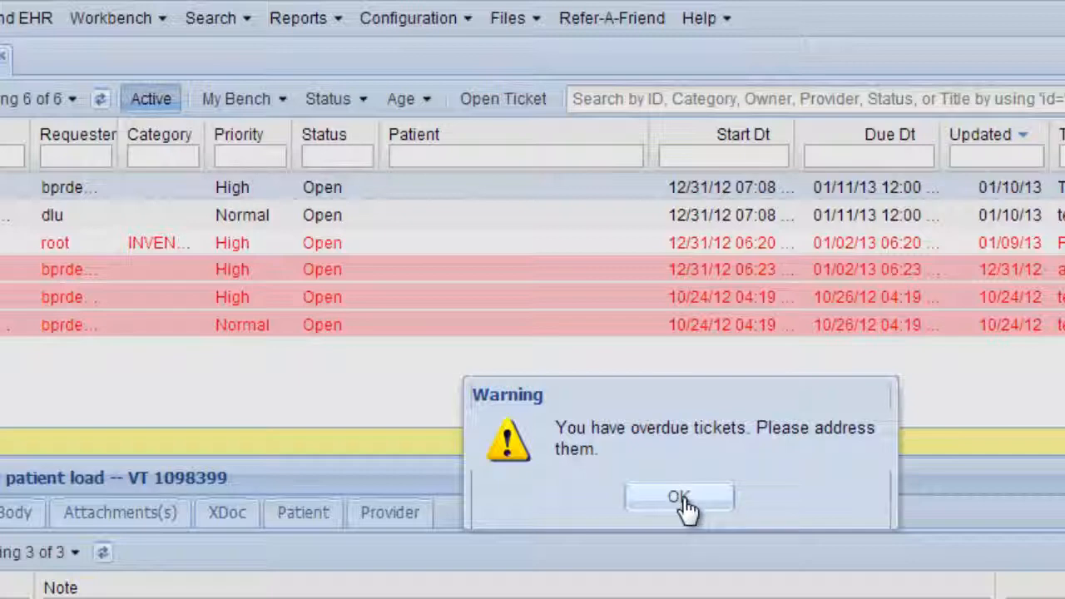
- Dismiss the overdue-tickets warning to reveal ticket 1179119's neck brace refill notes
click(679, 496)
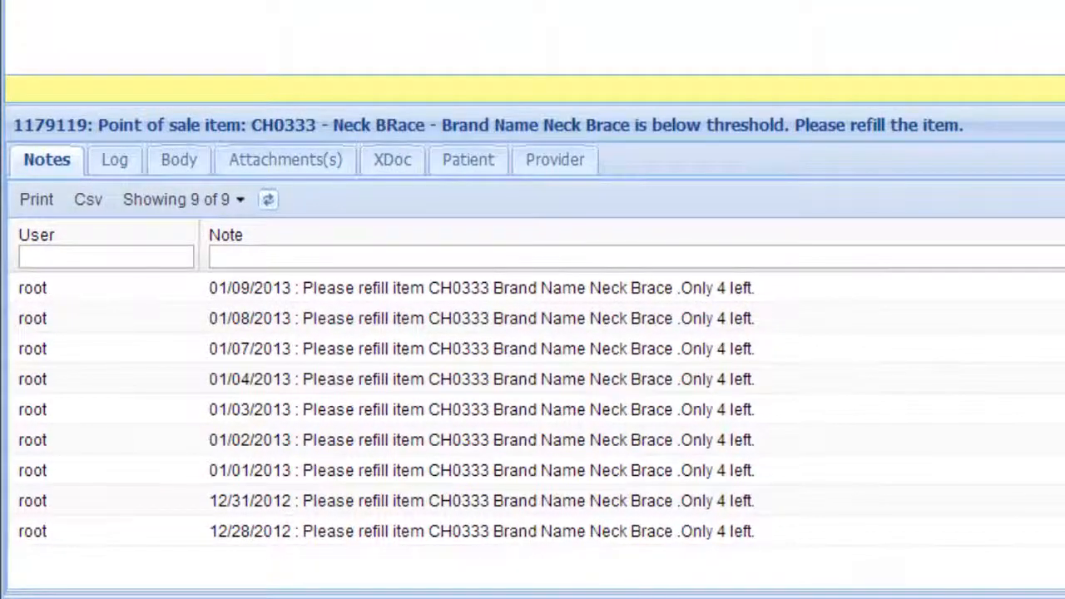
mouse_move(582, 369)
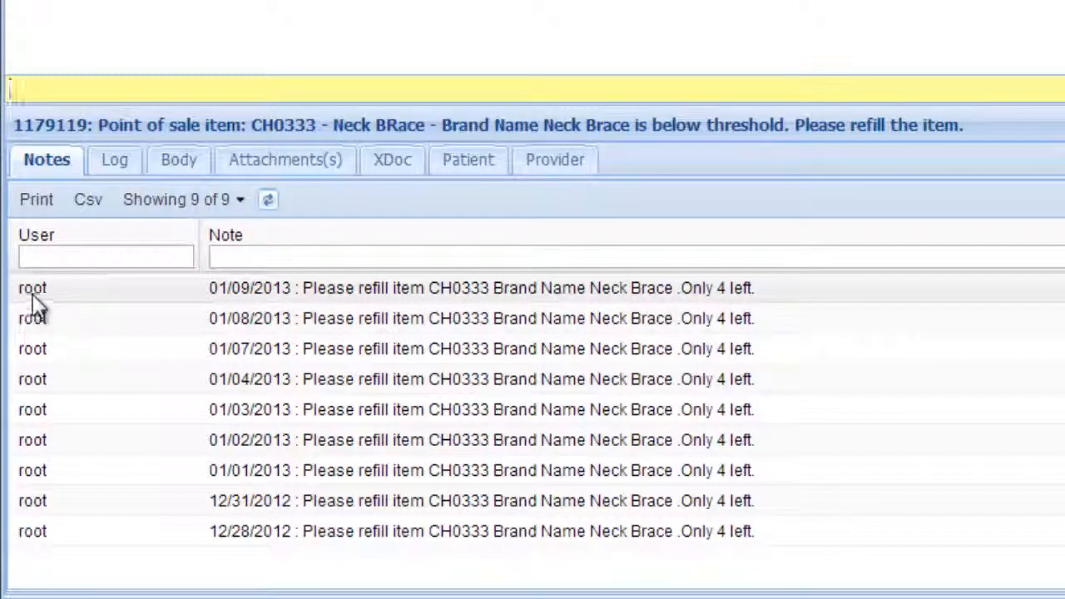
mouse_move(553, 318)
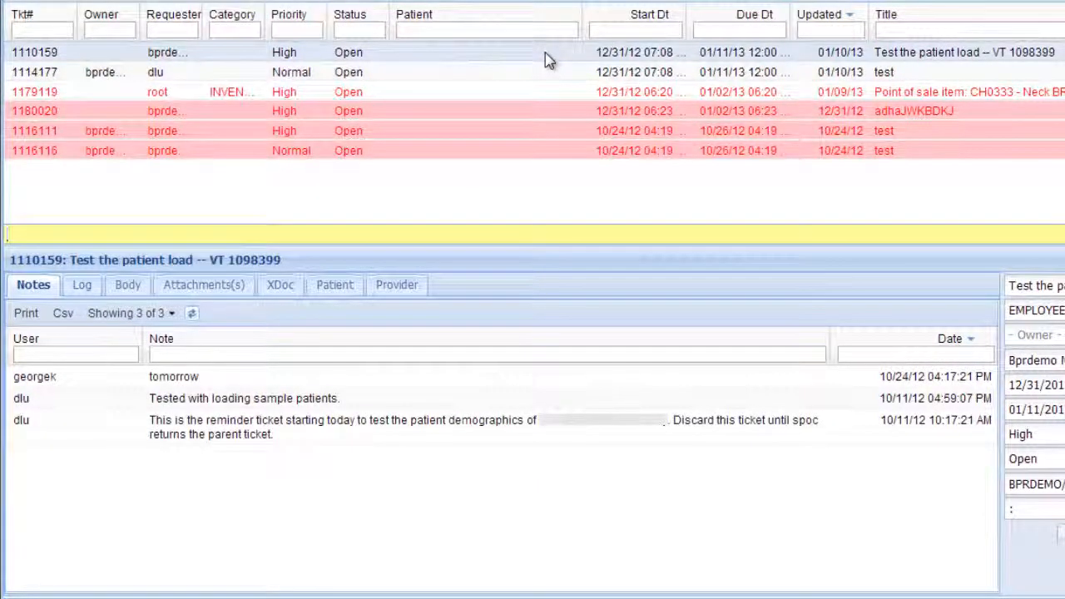
mouse_move(536, 120)
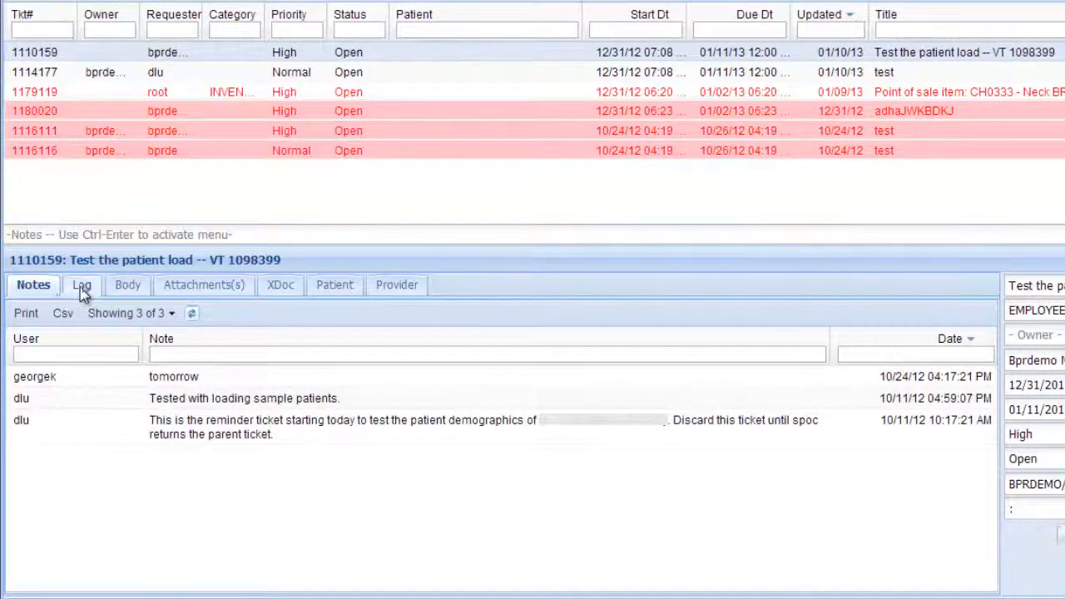
- Show the 31-entry change log for ticket 1110159, Test the patient load
click(80, 284)
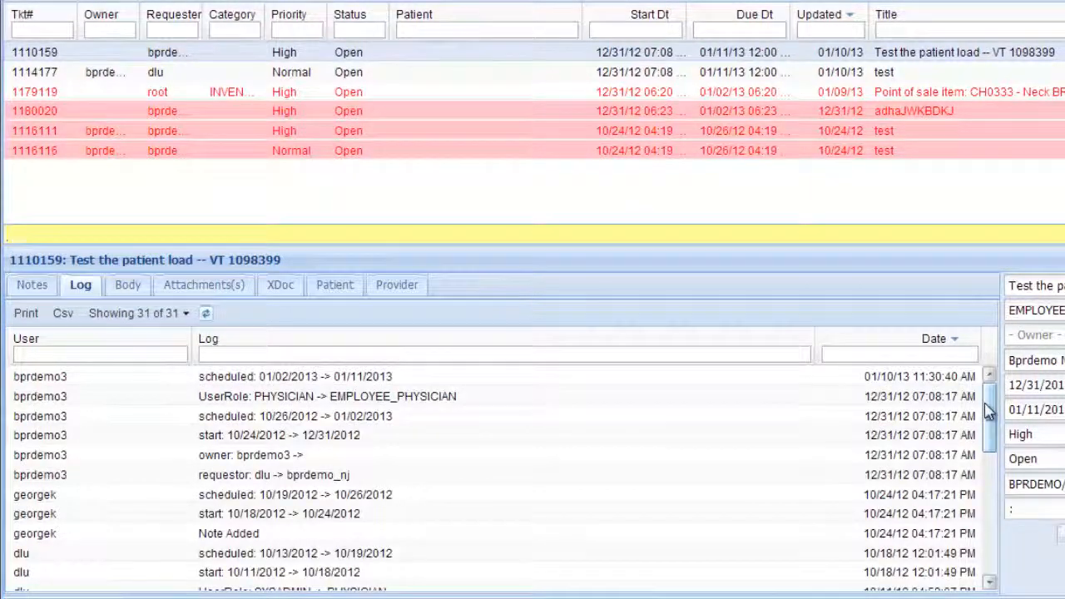